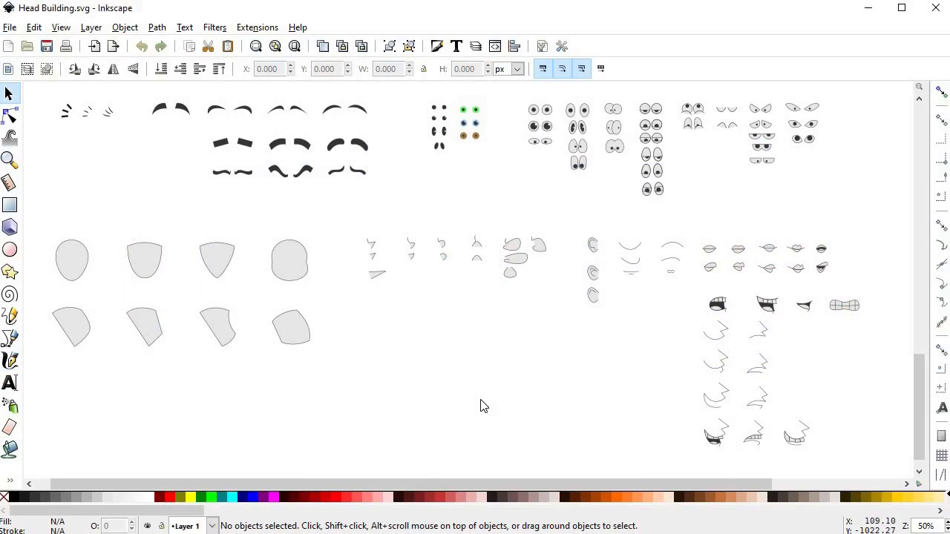
mouse_move(474, 405)
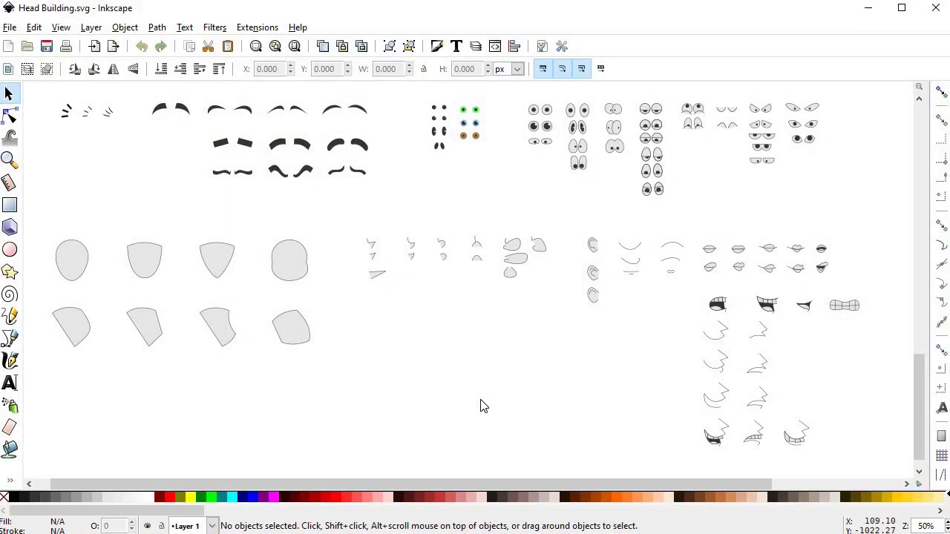
mouse_move(475, 406)
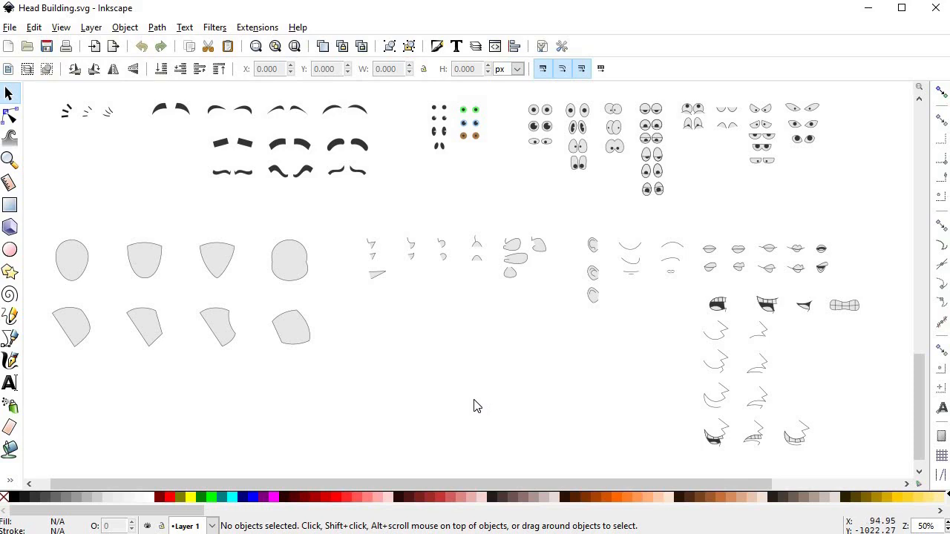
mouse_move(477, 405)
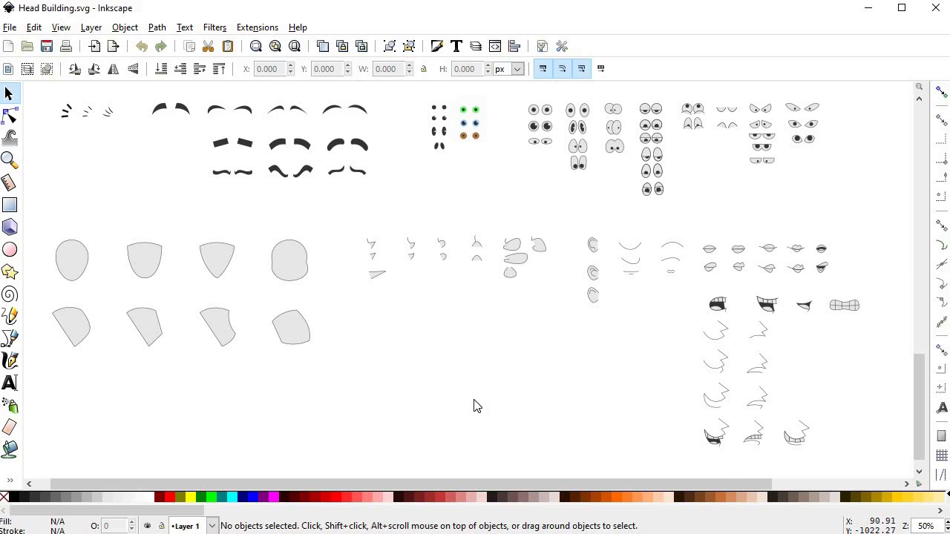
- Zoom in on the narrow angular head and place the eye symbols on it
scroll(down, 3)
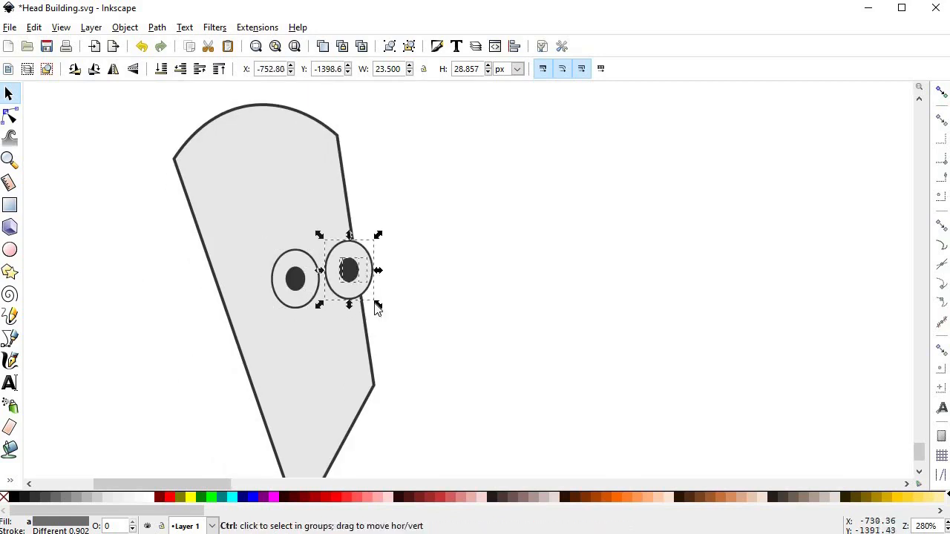
click(348, 271)
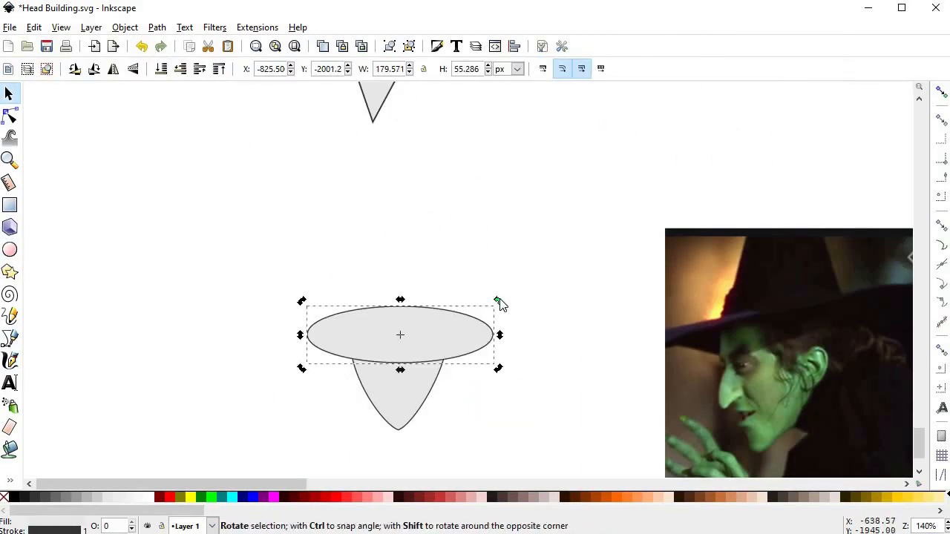
- Draw the ellipse brim and pointed hat, and arrange eyes, nose, ear and mouth
click(11, 116)
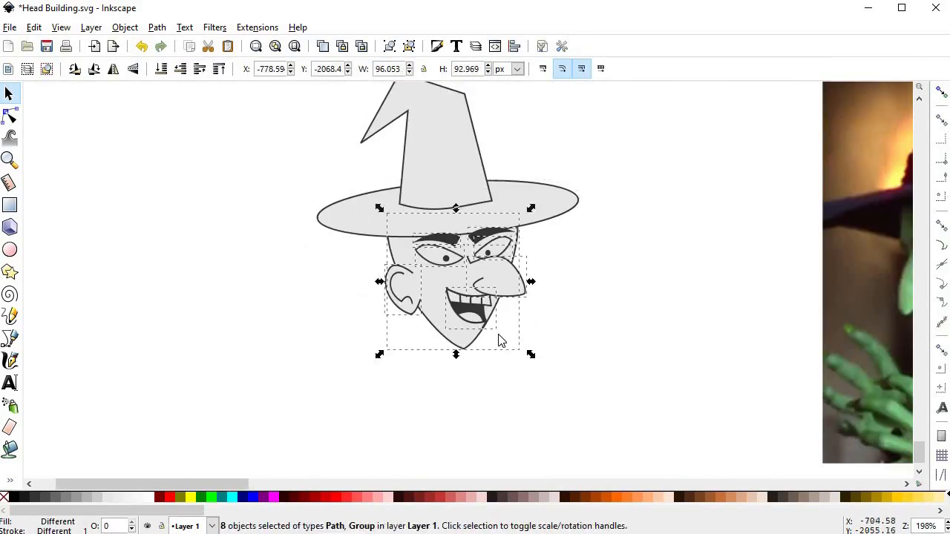
click(10, 339)
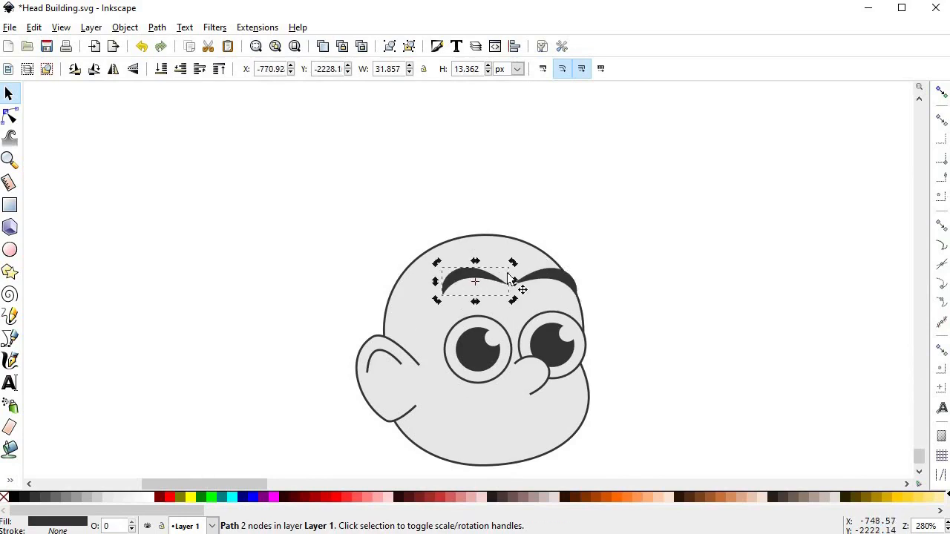
- Move the left eyebrow into place above the eye on the round head
drag(474, 281, 541, 291)
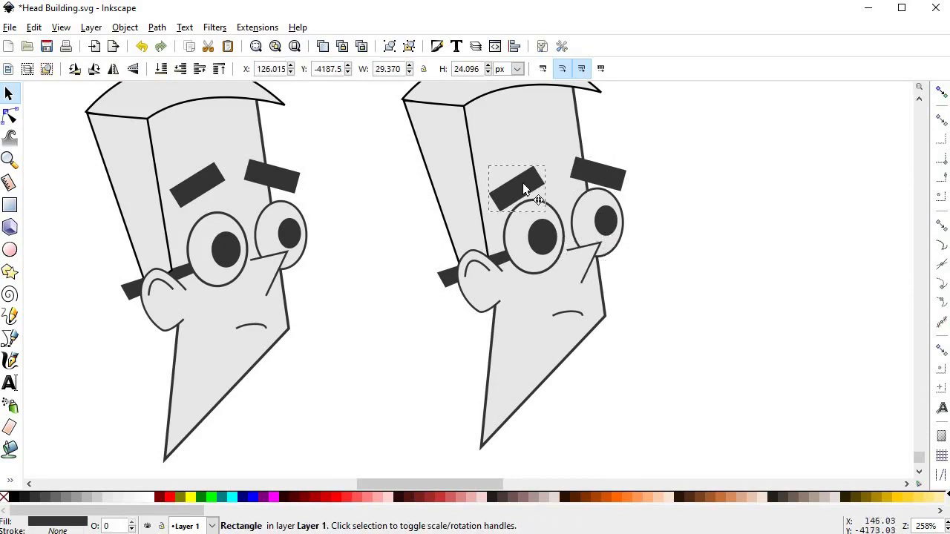
- Select the copied head's eyebrow rectangle to tilt it more steeply
click(11, 115)
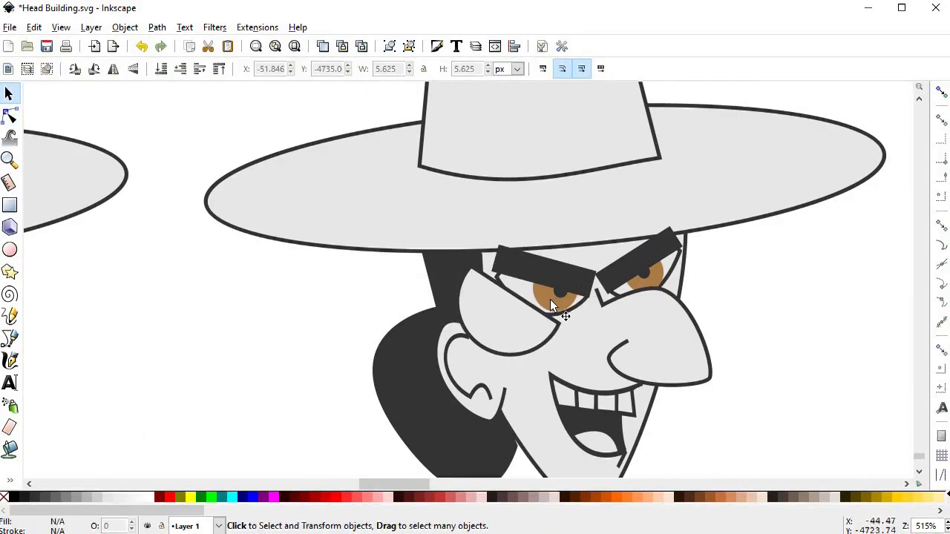
- Place the angry brows and brown eyes on the wide-hatted grinning head
click(553, 297)
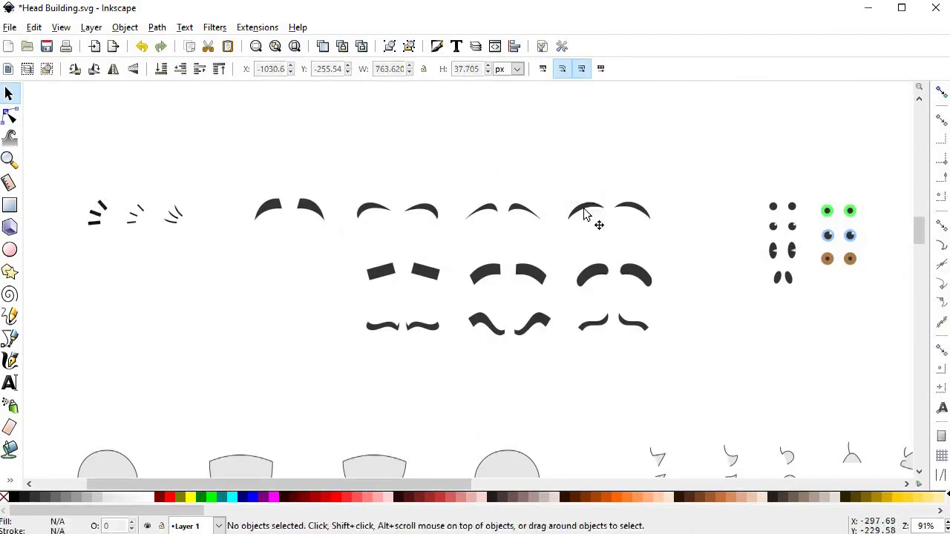
- Duplicate the grinning head to start the bent-tip pointed hat variation
click(586, 214)
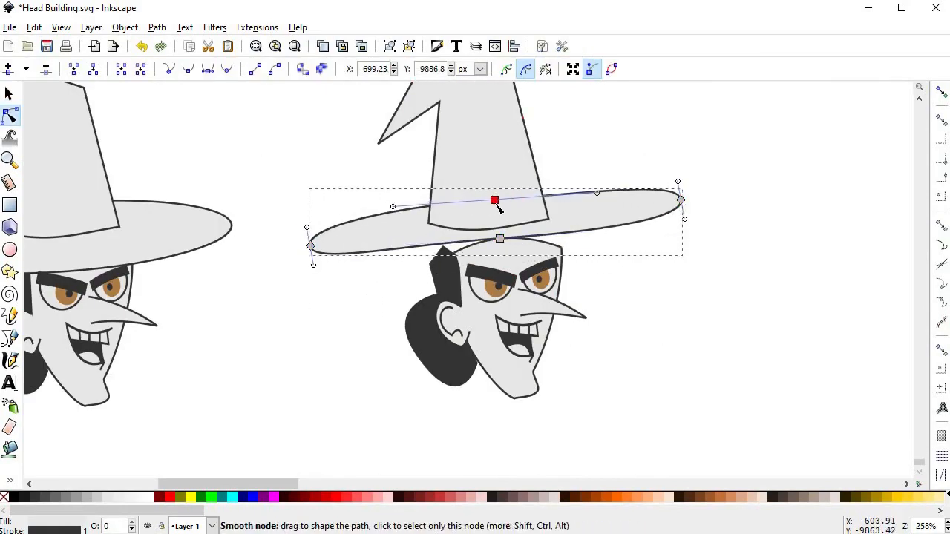
- Reshape the curve of the witch's hat brim
drag(495, 200, 439, 176)
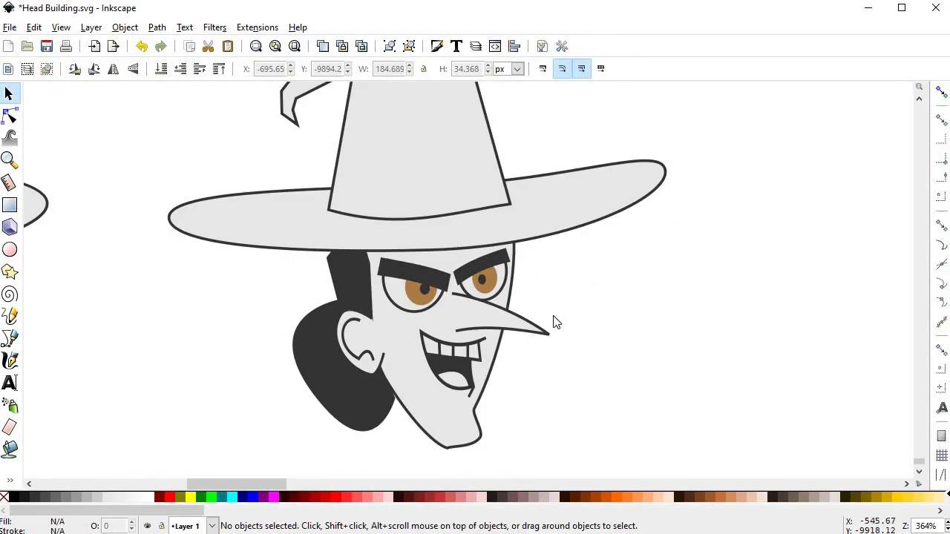
click(10, 115)
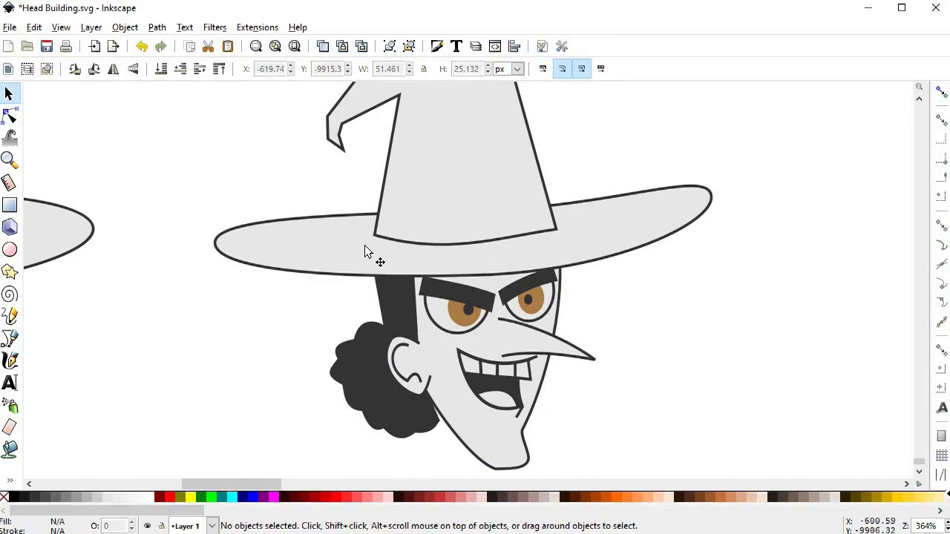
scroll(down, 3)
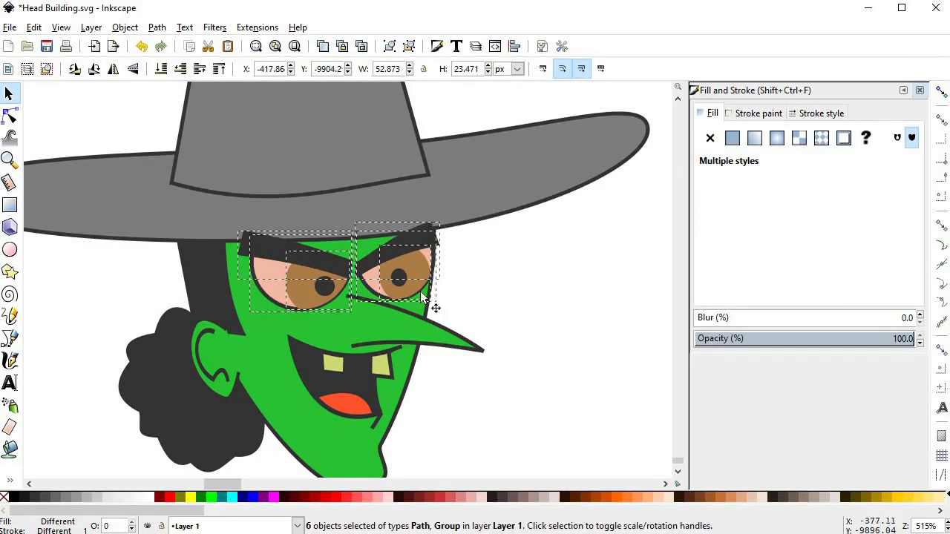
- Duplicate the hat brim and set the copy's fill to none
click(10, 117)
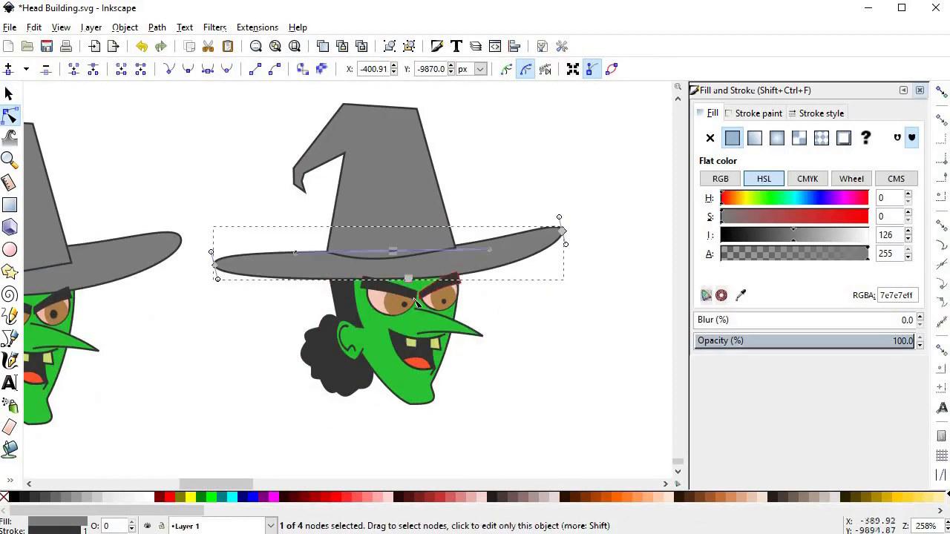
click(709, 138)
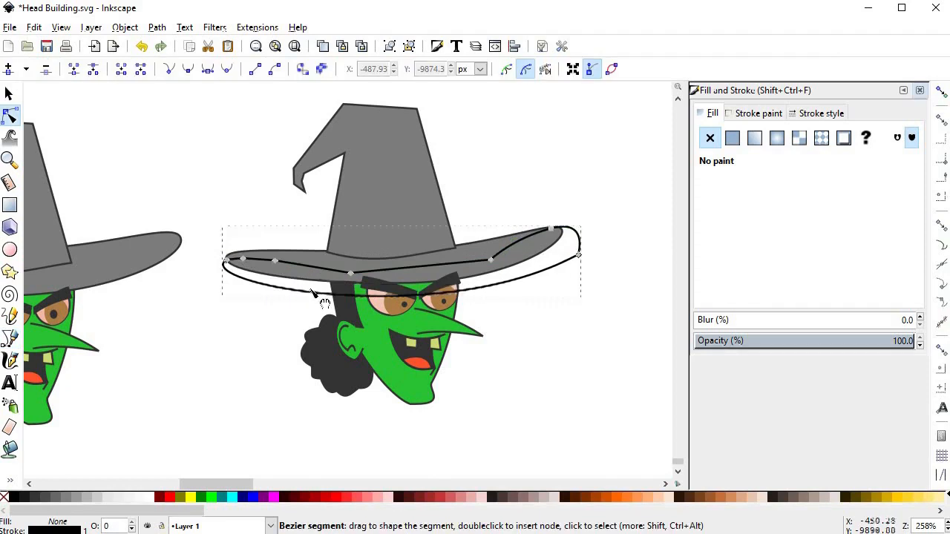